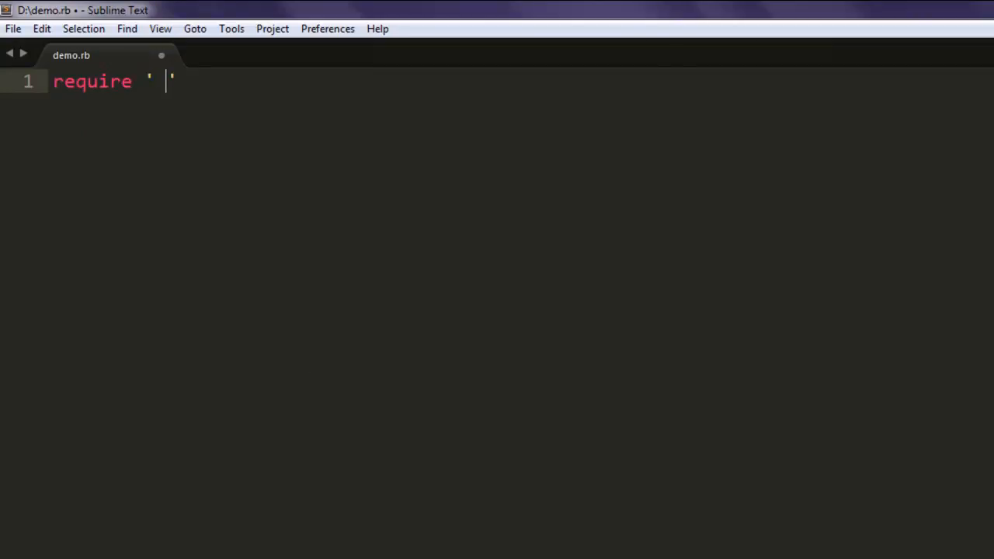
pyautogui.write('watir')
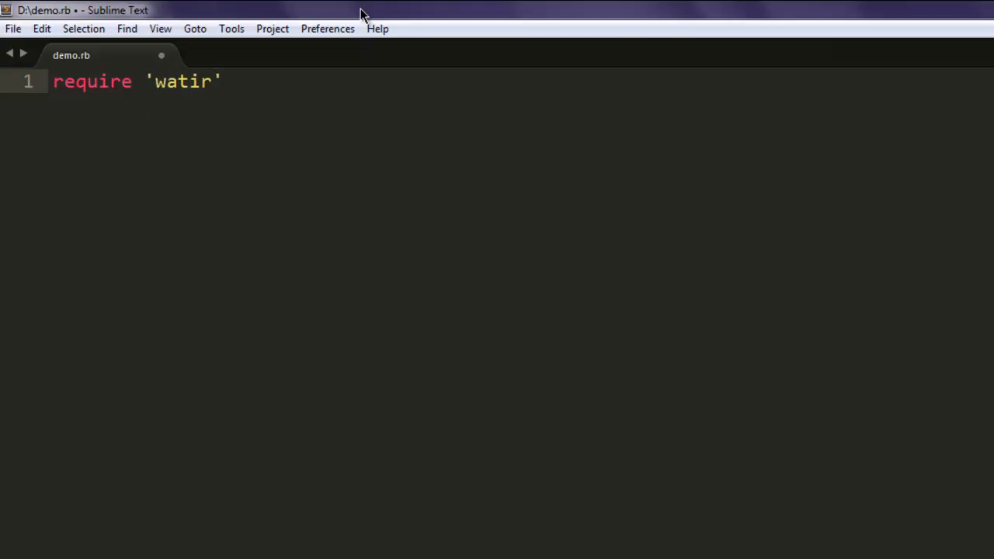
pyautogui.write('-webdriver')
pyautogui.write('bro')
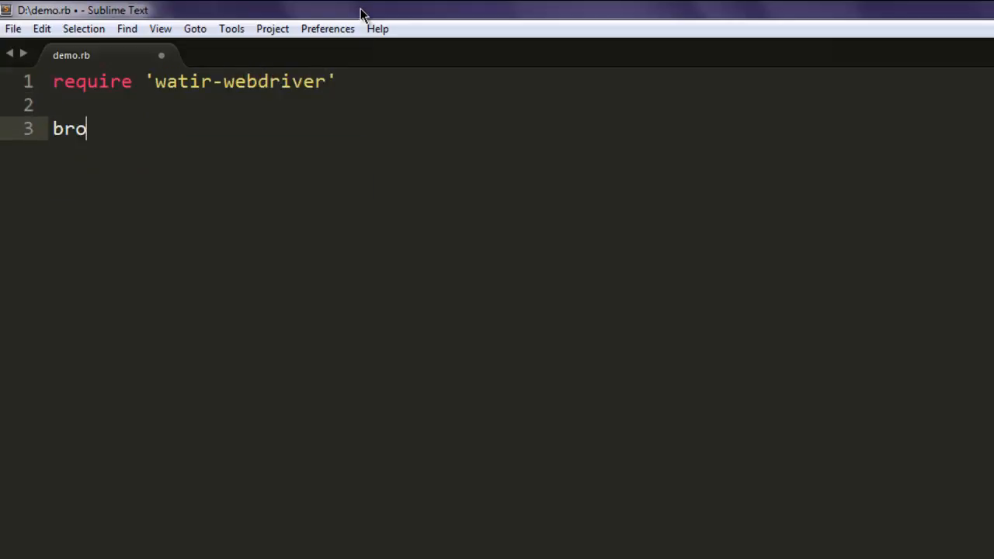
pyautogui.write('wser =')
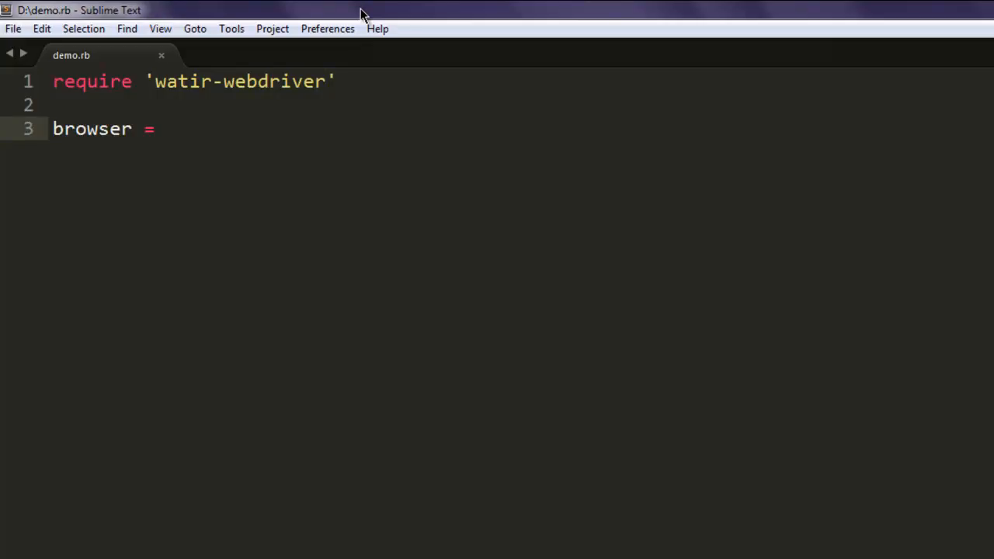
pyautogui.write('w')
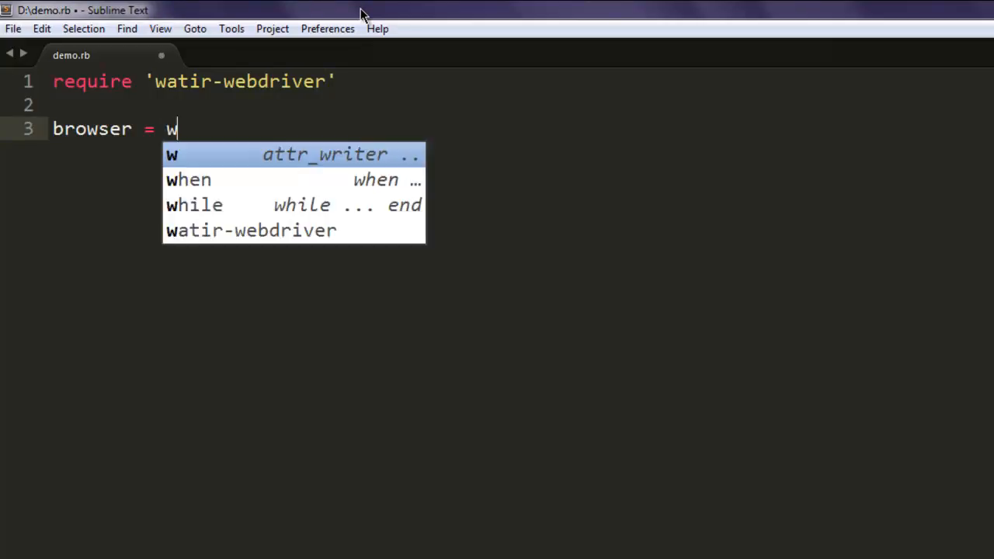
pyautogui.write('Watir::')
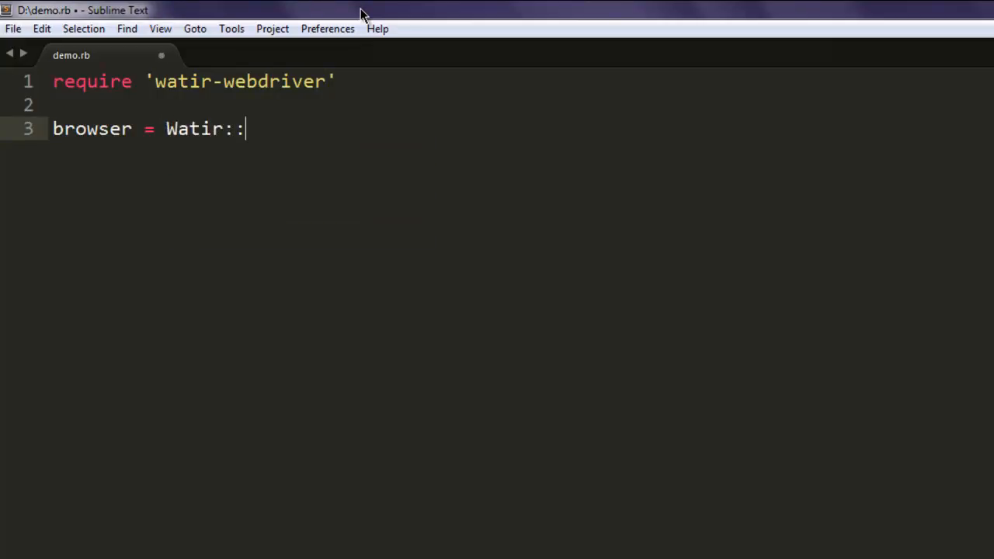
pyautogui.write('Browser.new')
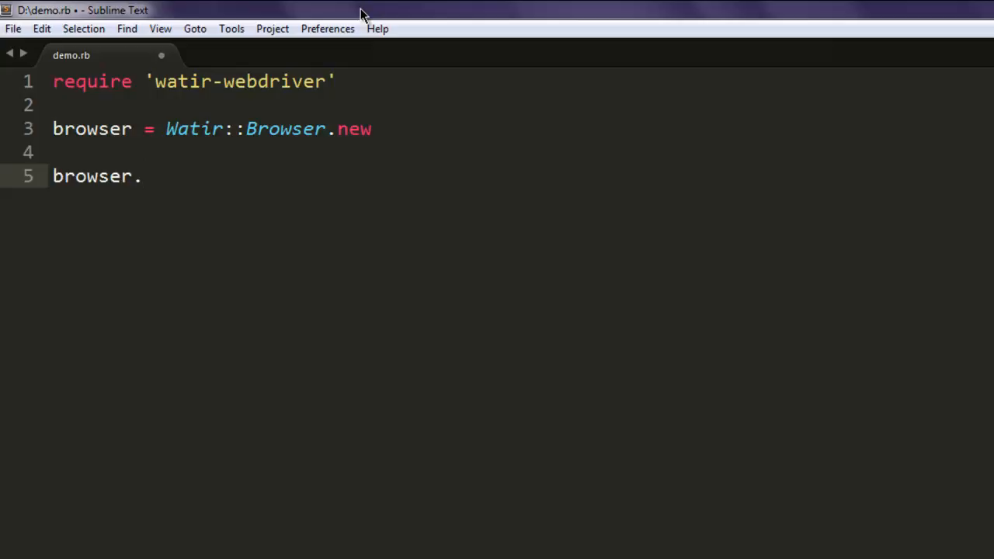
pyautogui.write('goto')
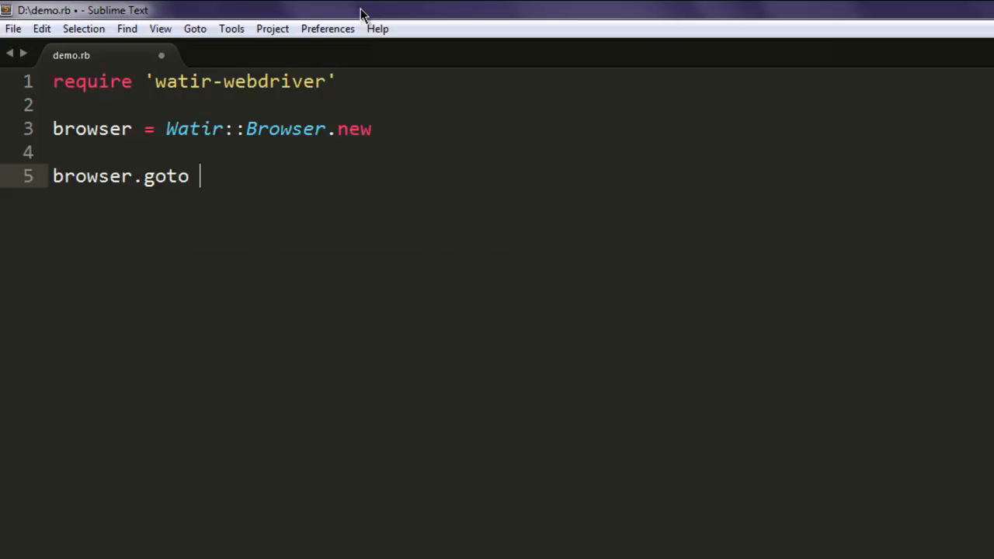
pyautogui.write("'http'")
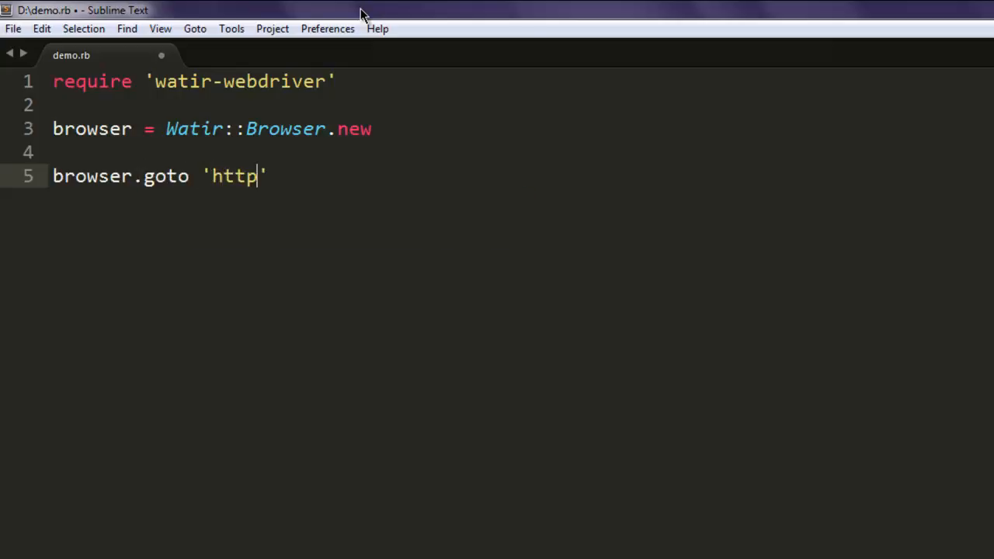
pyautogui.write('://google.com')
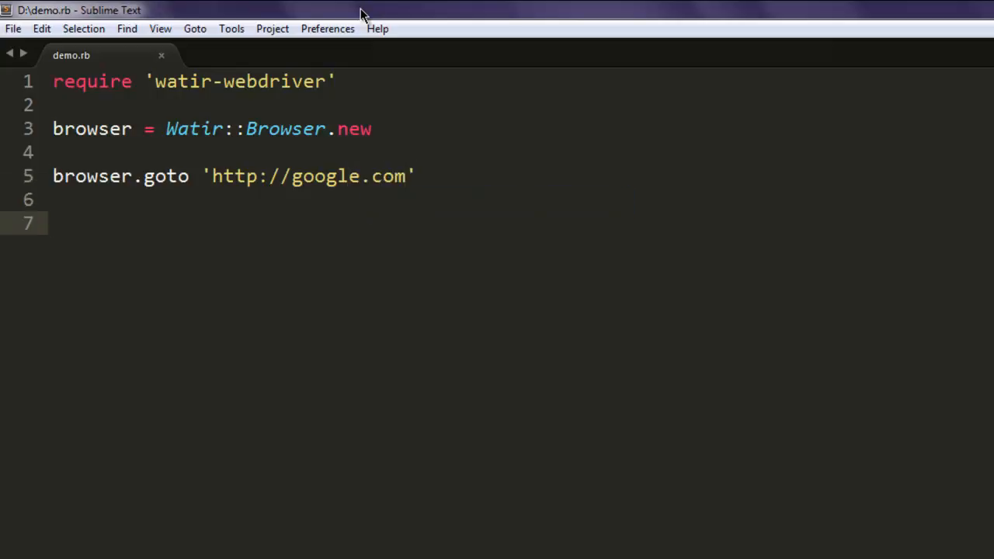
# - Add a browser.execute_script line raising window.alert('Dismiss alert')
pyautogui.write('browser.execut')
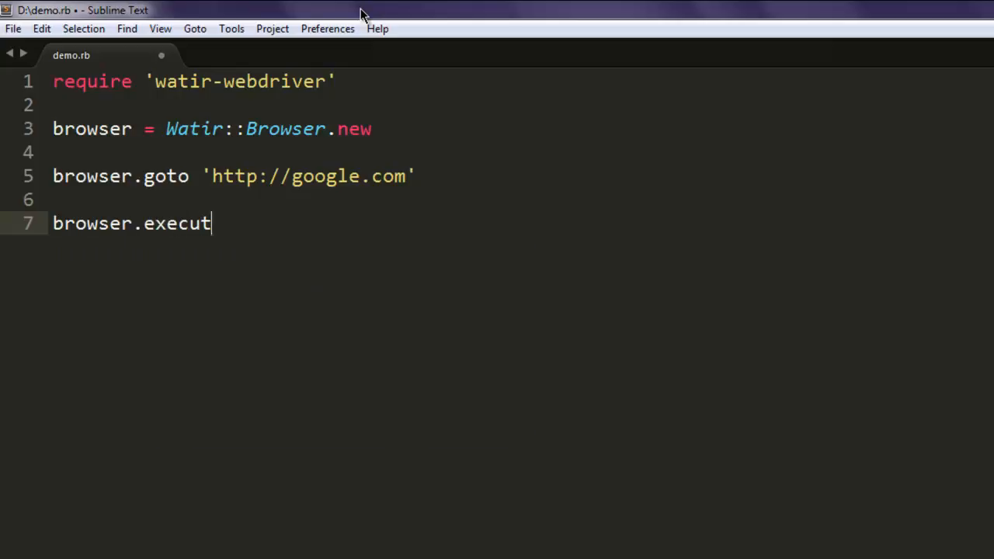
pyautogui.write('e_scr')
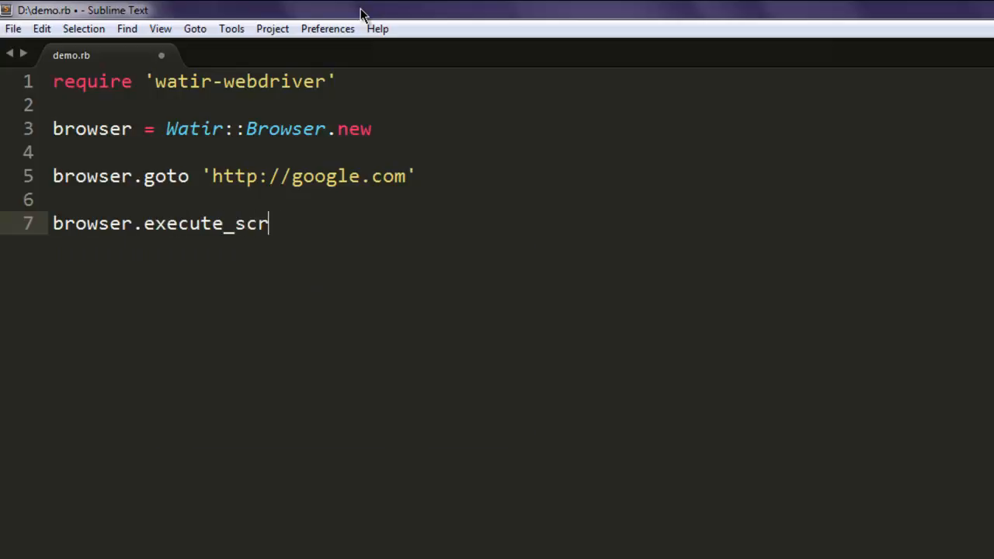
pyautogui.write('ipt()')
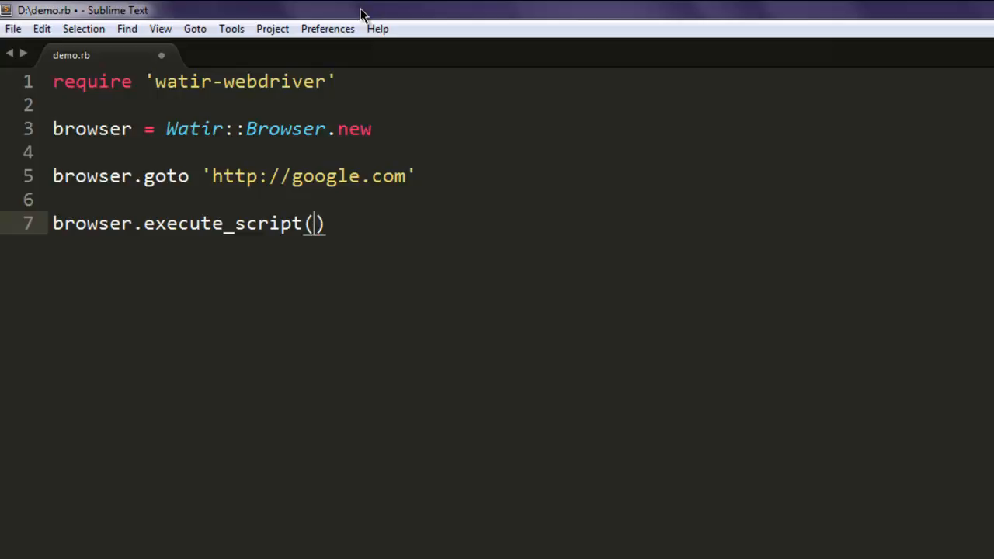
pyautogui.write('"window.ae')
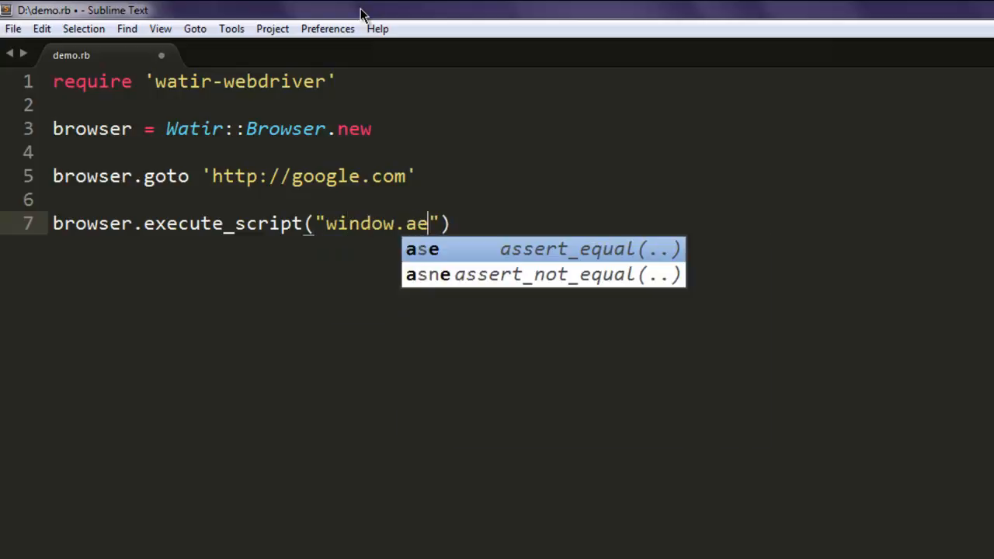
pyautogui.write('l')
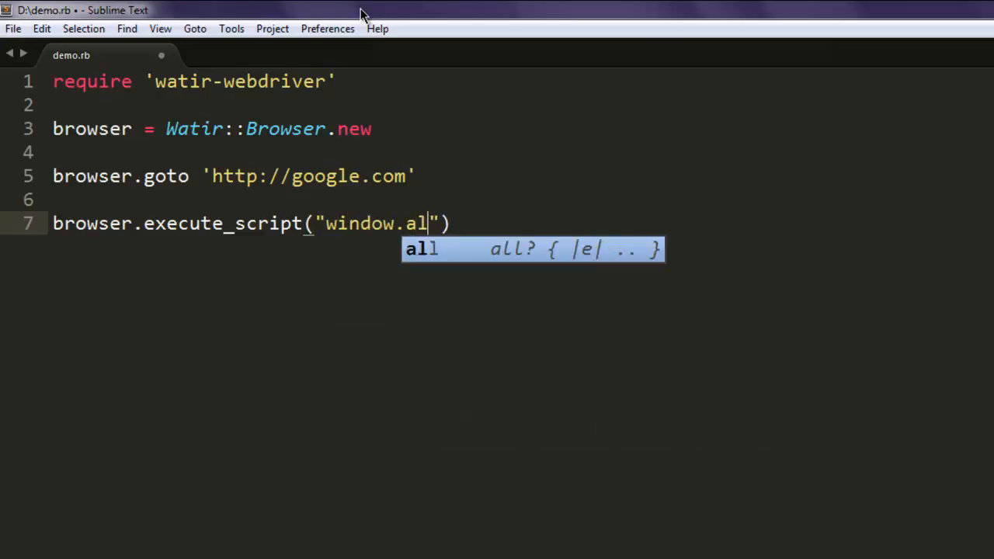
pyautogui.write('ert()')
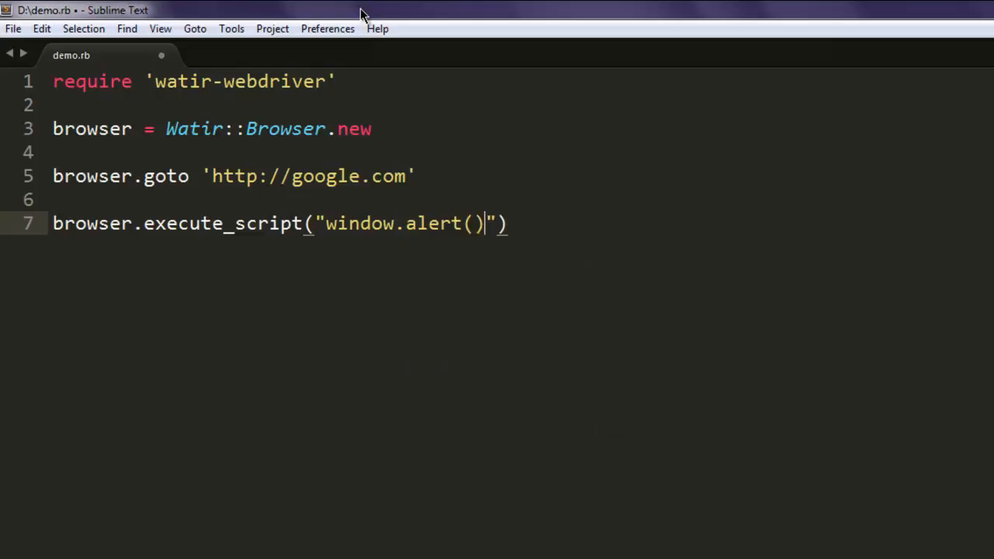
pyautogui.write("''")
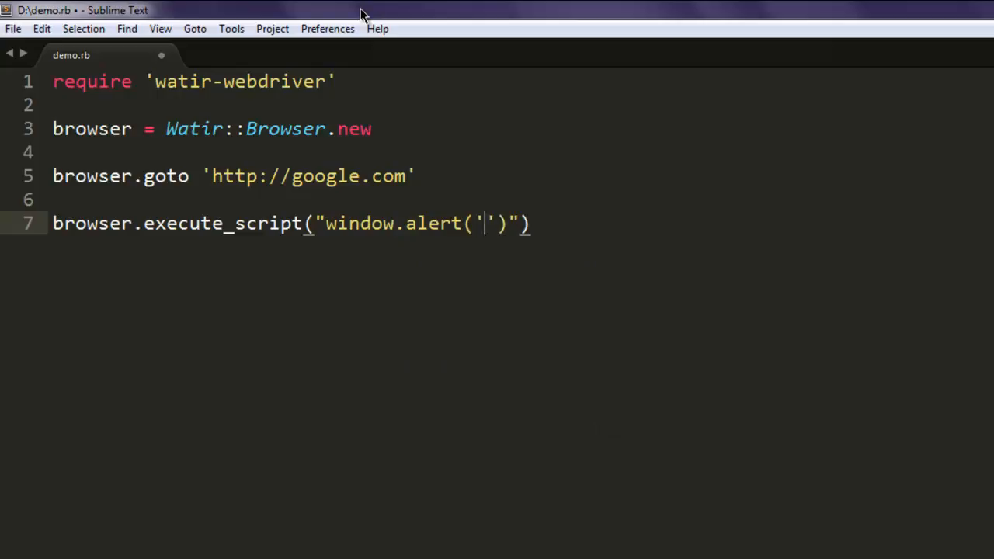
pyautogui.write('Dismiss alert')
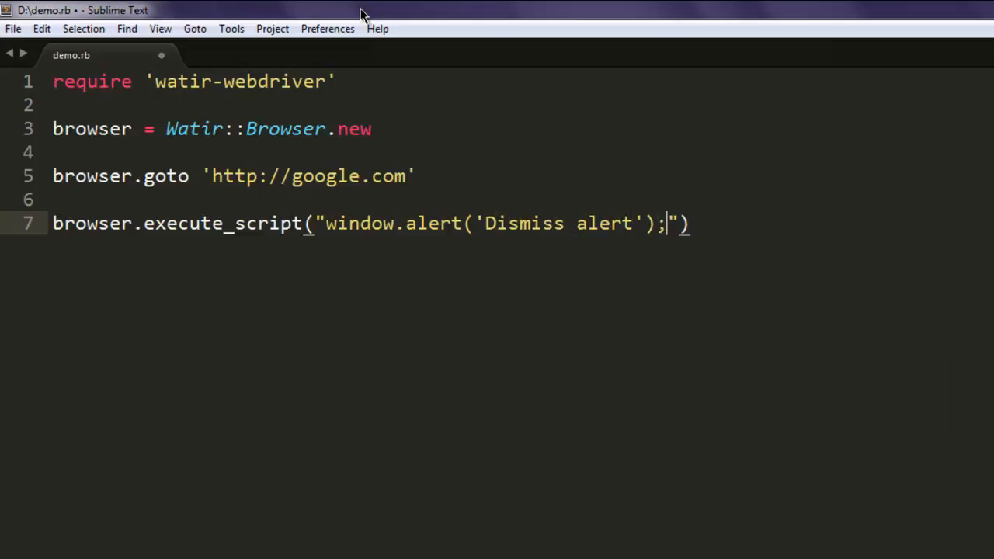
pyautogui.press('Return')
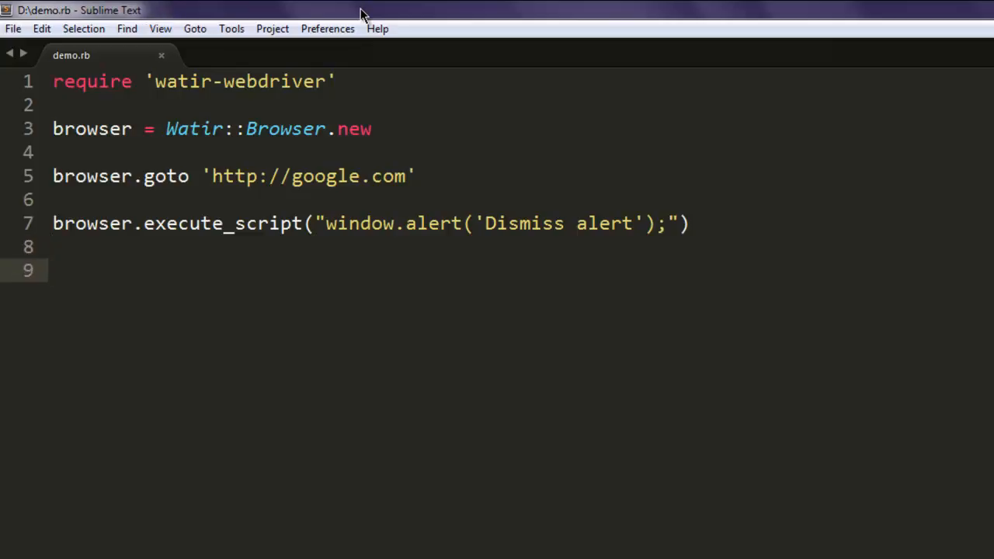
# - Add sleep(5) and browser.alert.close, then save the script
pyautogui.write('sleep')
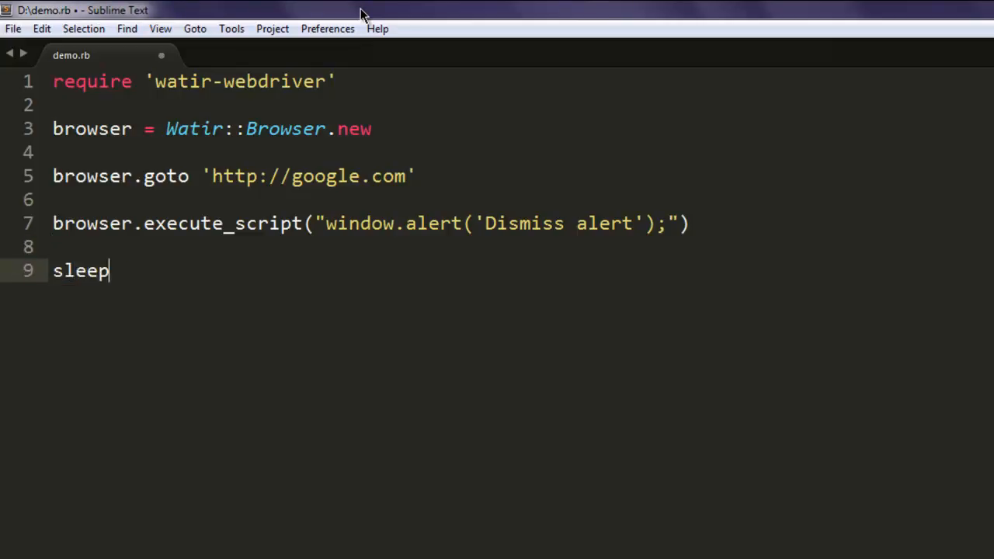
pyautogui.write('(5)')
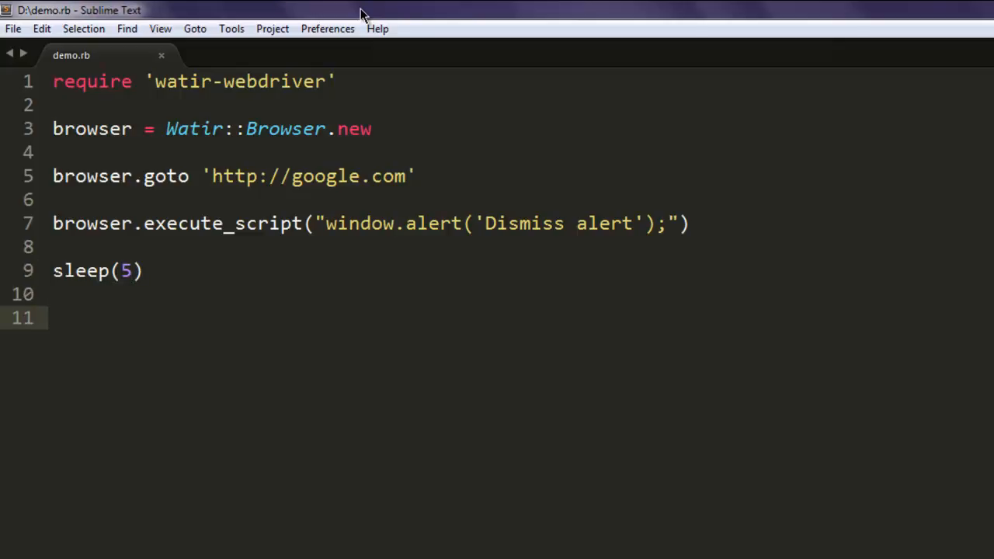
pyautogui.write('browser.')
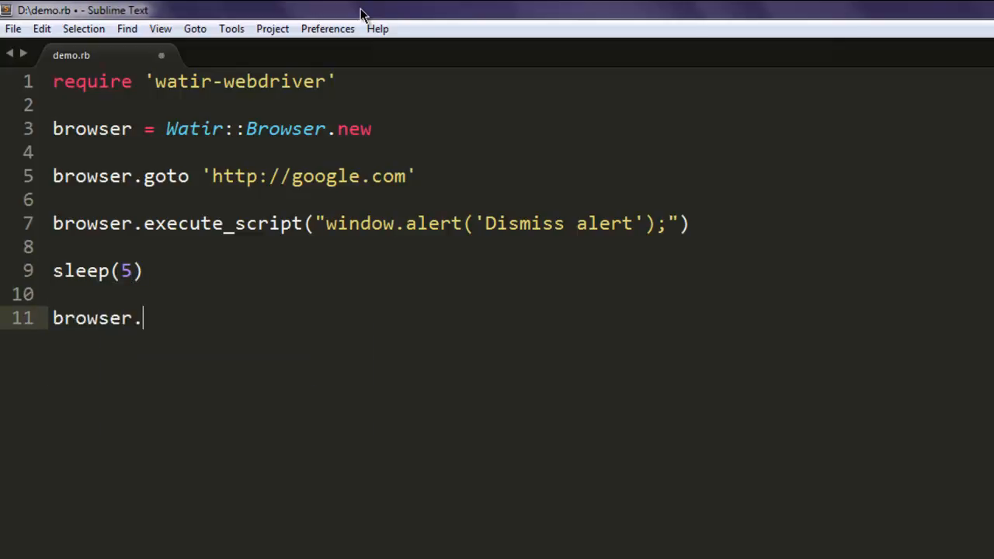
pyautogui.write('alert.close')
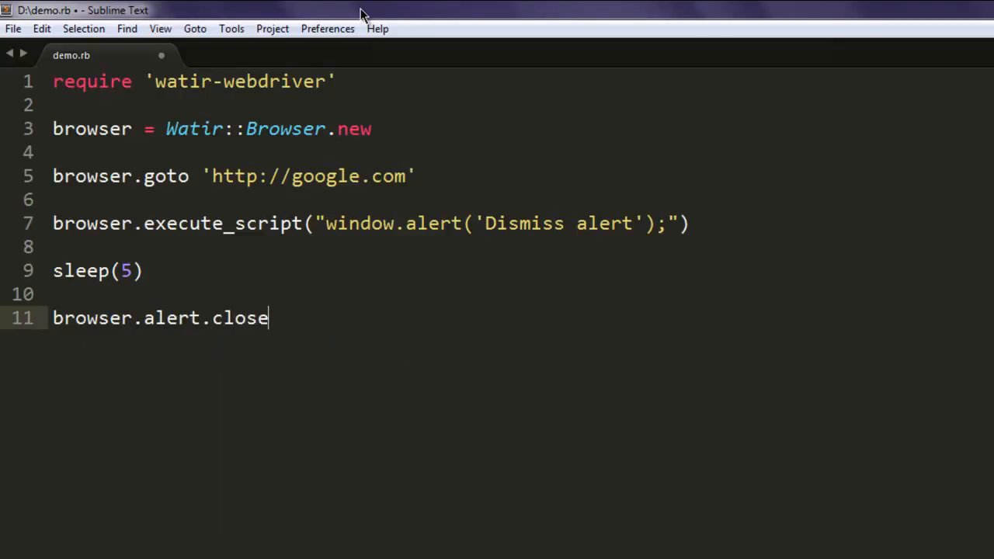
pyautogui.press('ctrl+s')
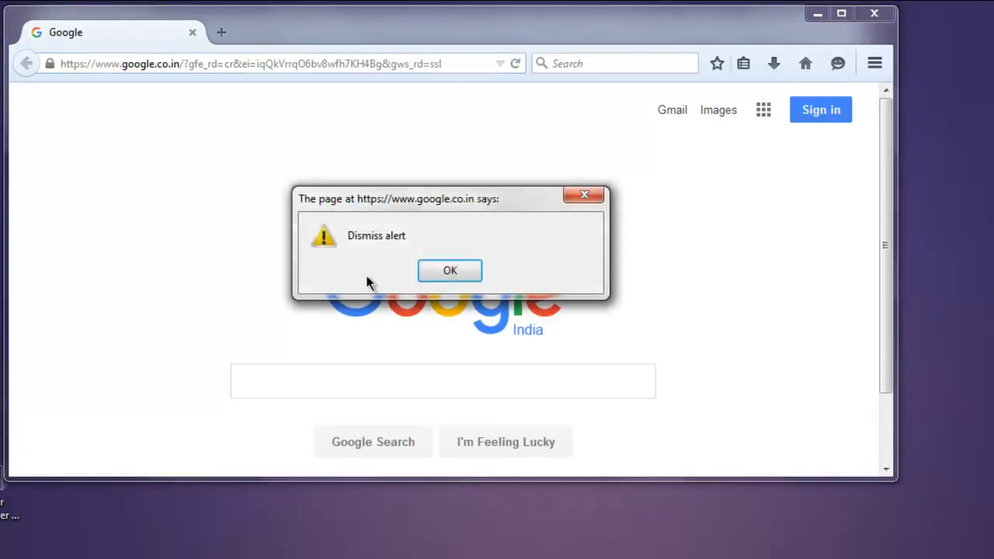
pyautogui.moveTo(160, 367)
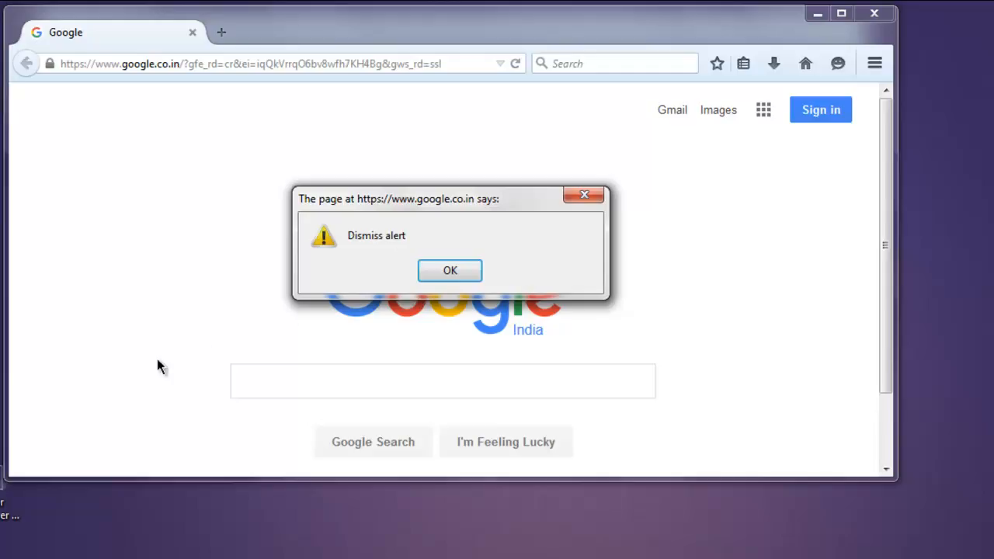
# - Select the Firefox Google page once the script has dismissed the 'Dismiss alert' popup
pyautogui.click(450, 270)
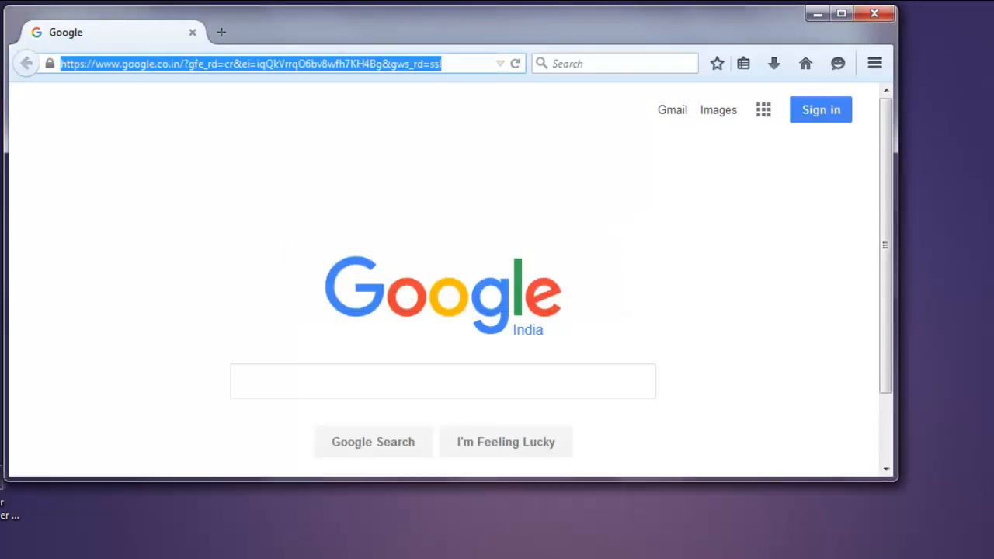
pyautogui.moveTo(891, 36)
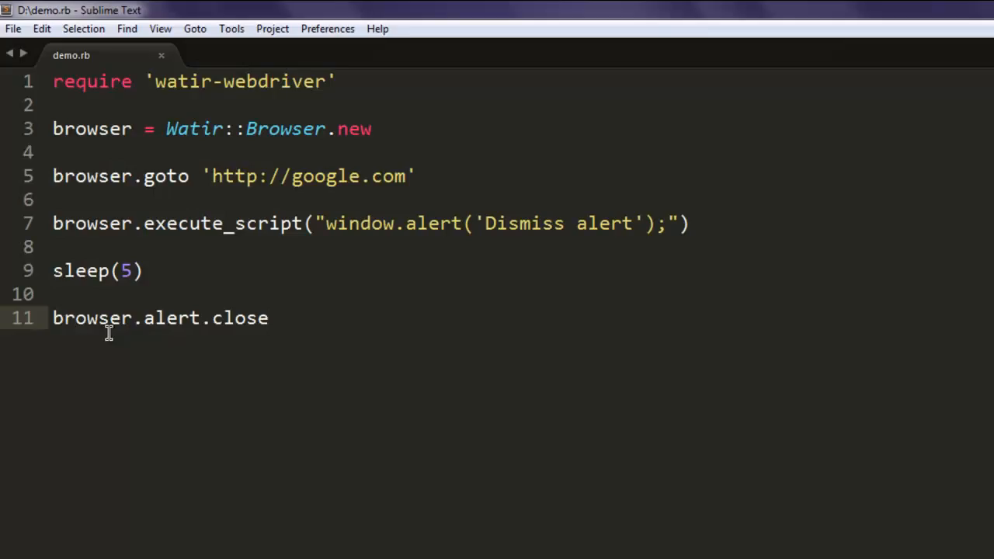
pyautogui.moveTo(153, 336)
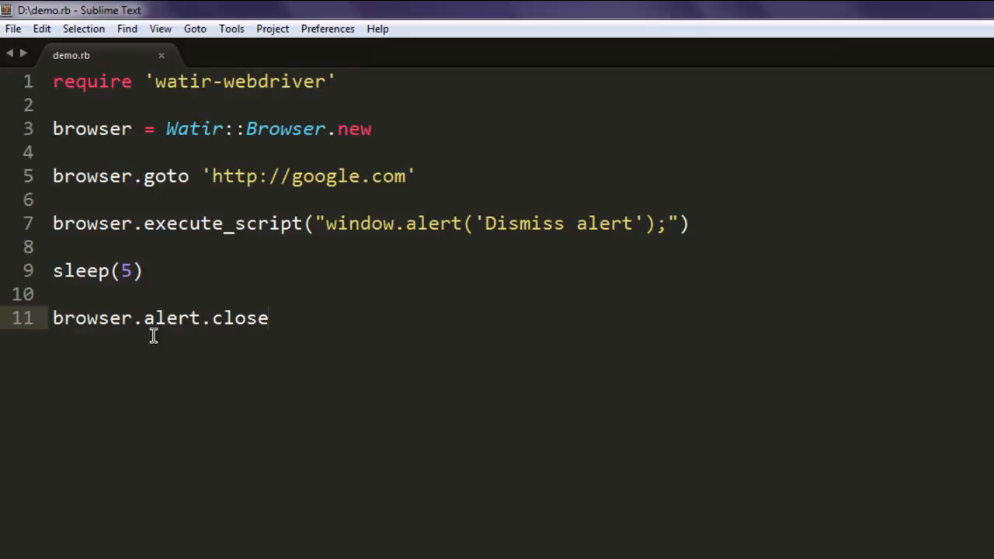